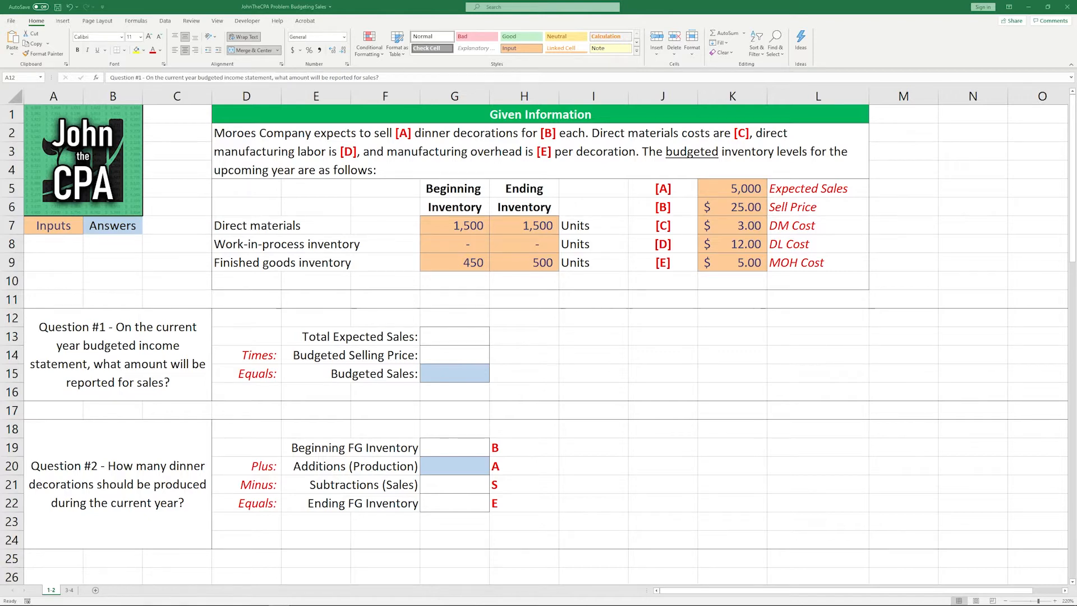
- Link 5,000 expected sales and $25 price into G13:G14 and multiply for $125,000 budgeted sales
left_click(524, 335)
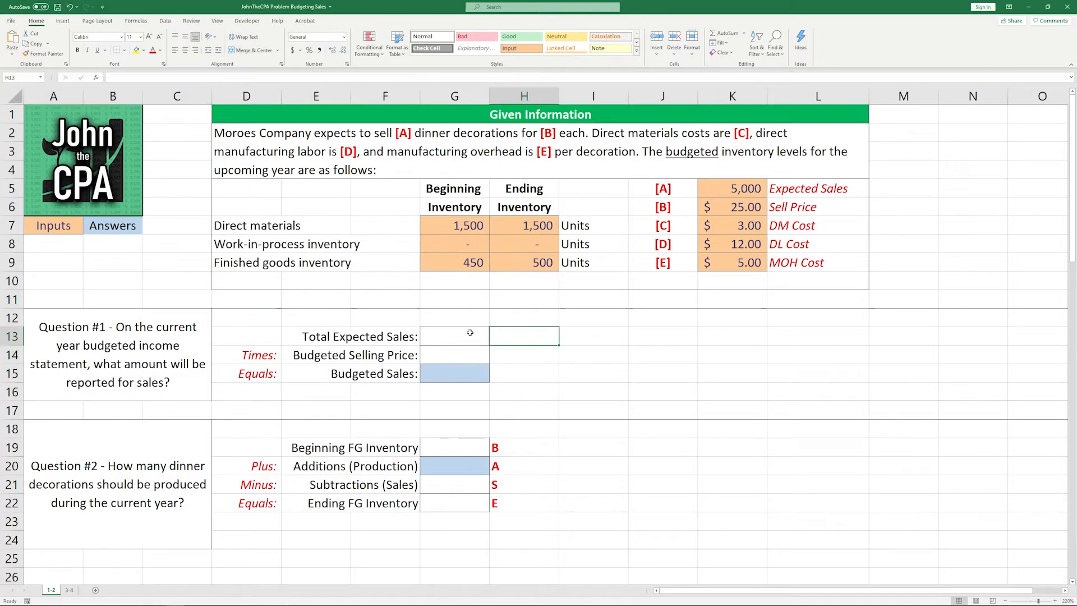
type("=")
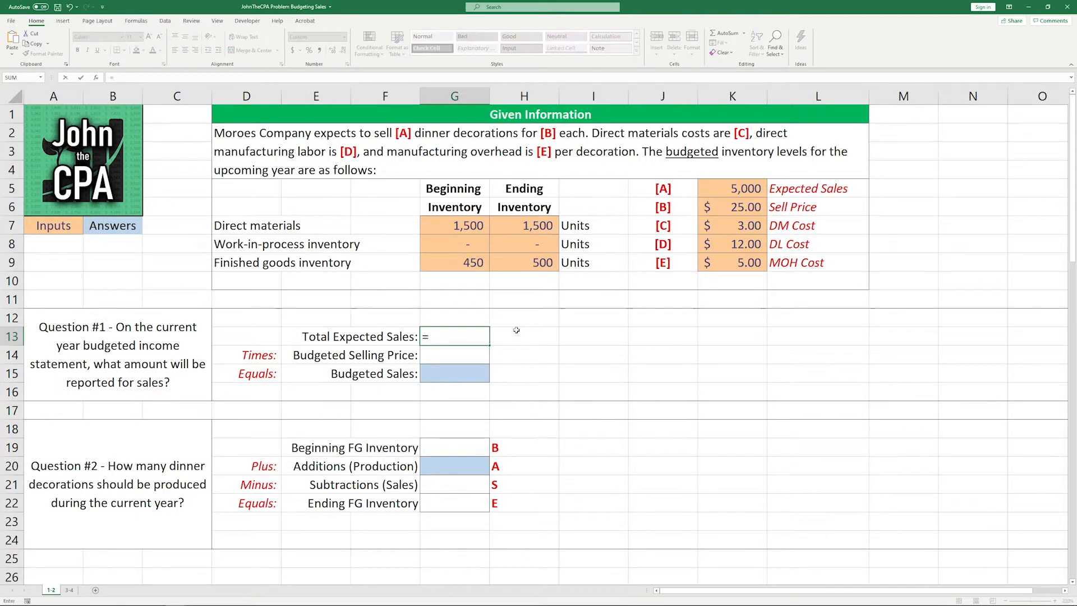
left_click(733, 189)
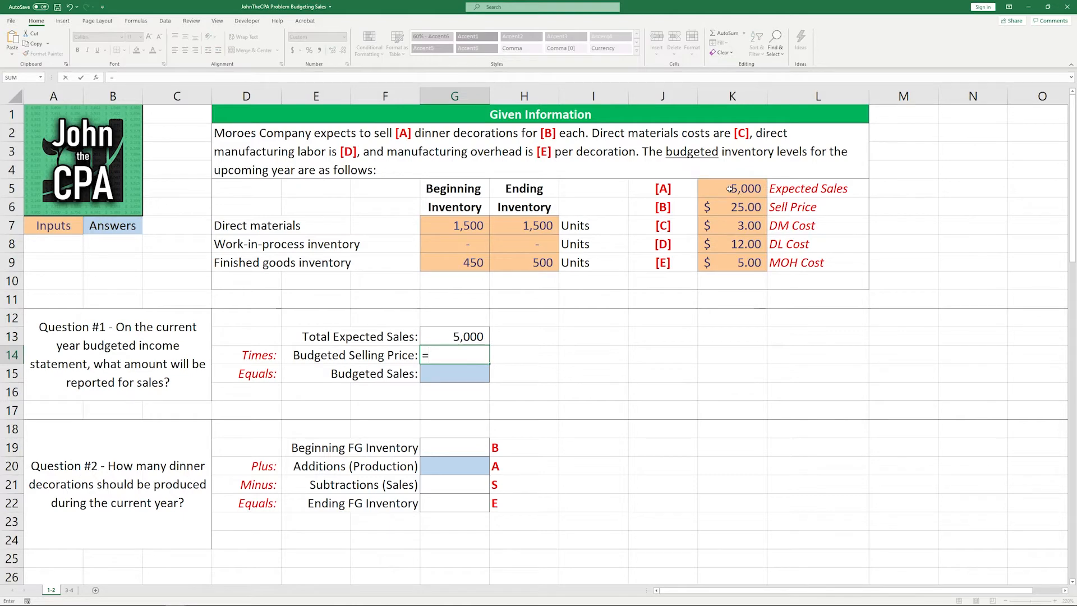
left_click(733, 206)
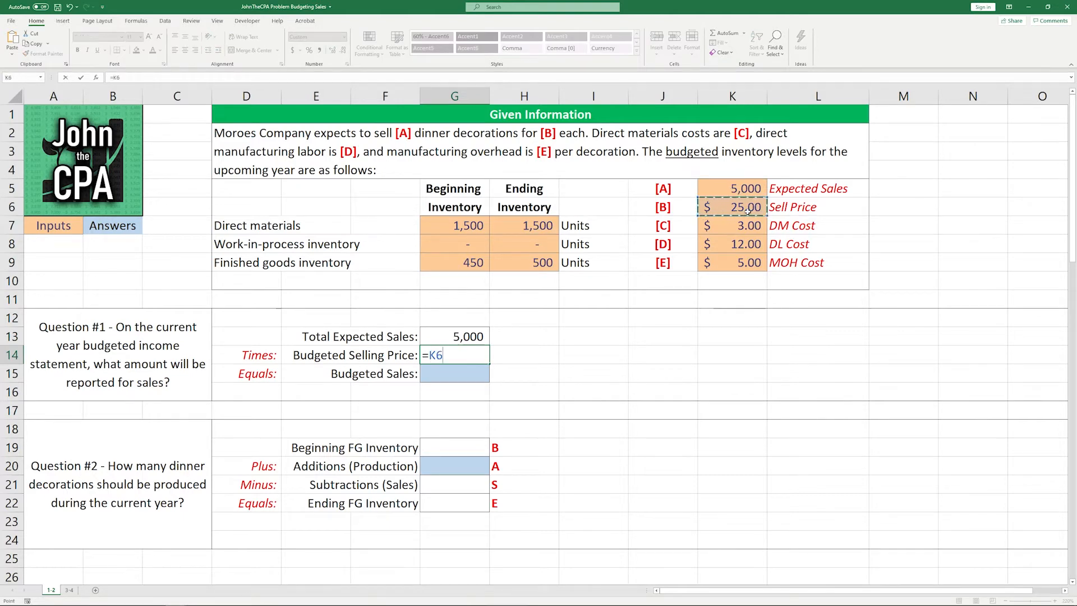
key("enter")
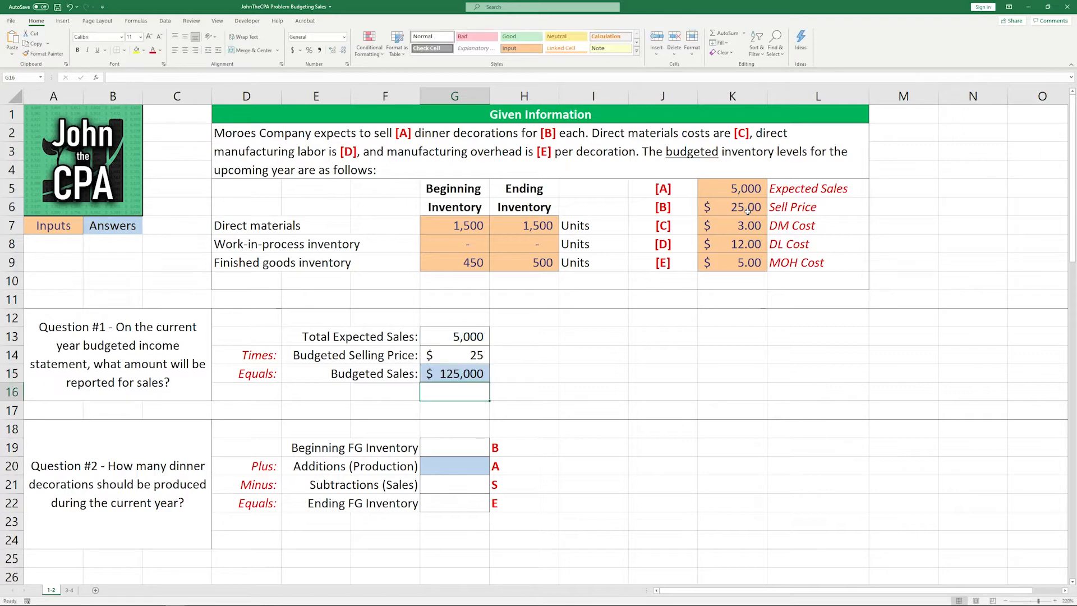
mouse_move(634, 314)
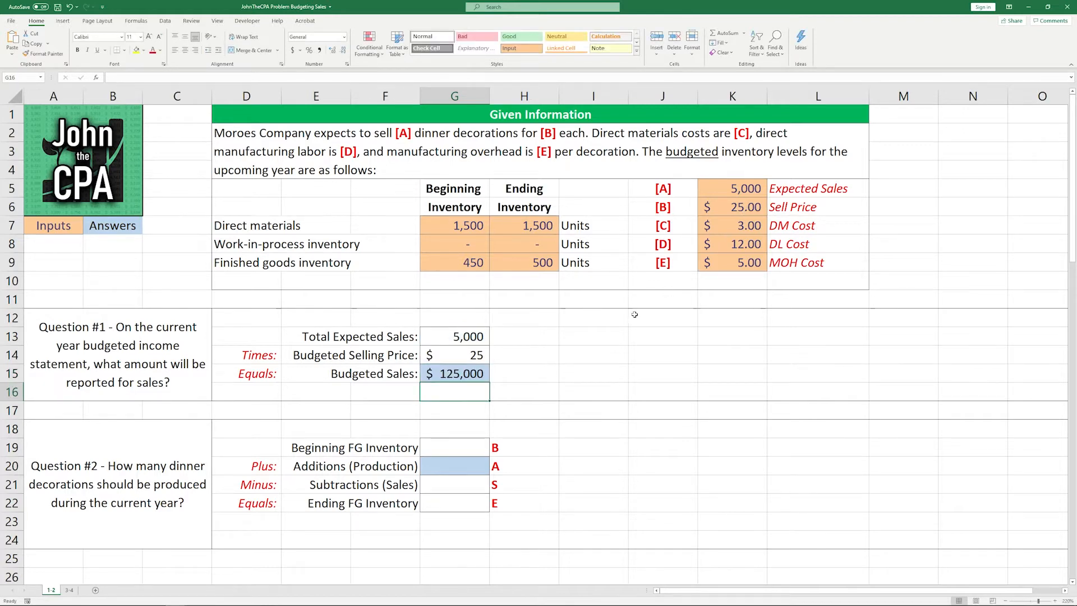
mouse_move(631, 326)
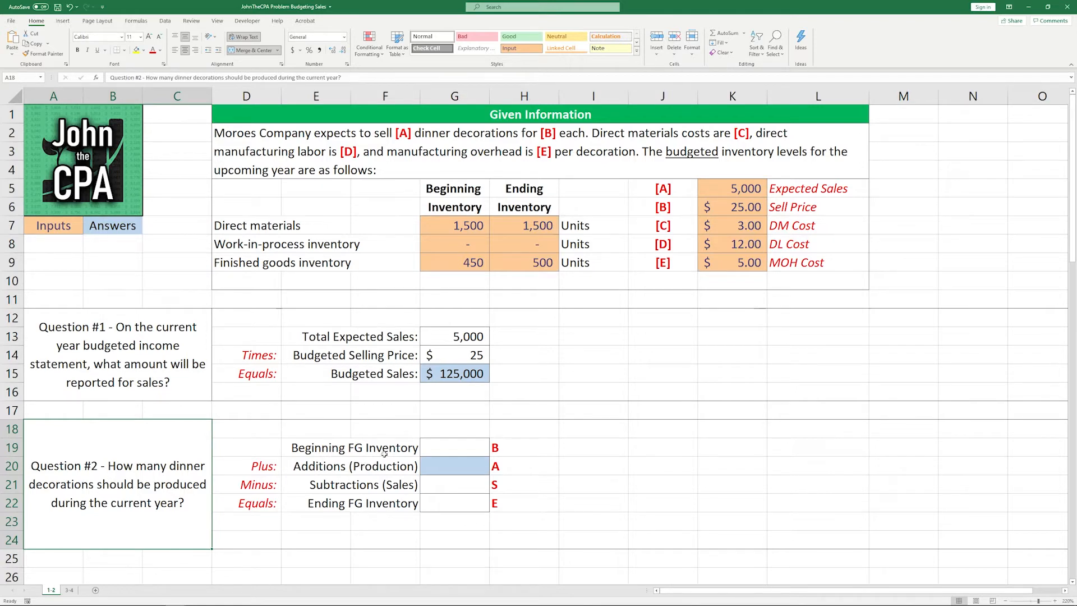
mouse_move(611, 426)
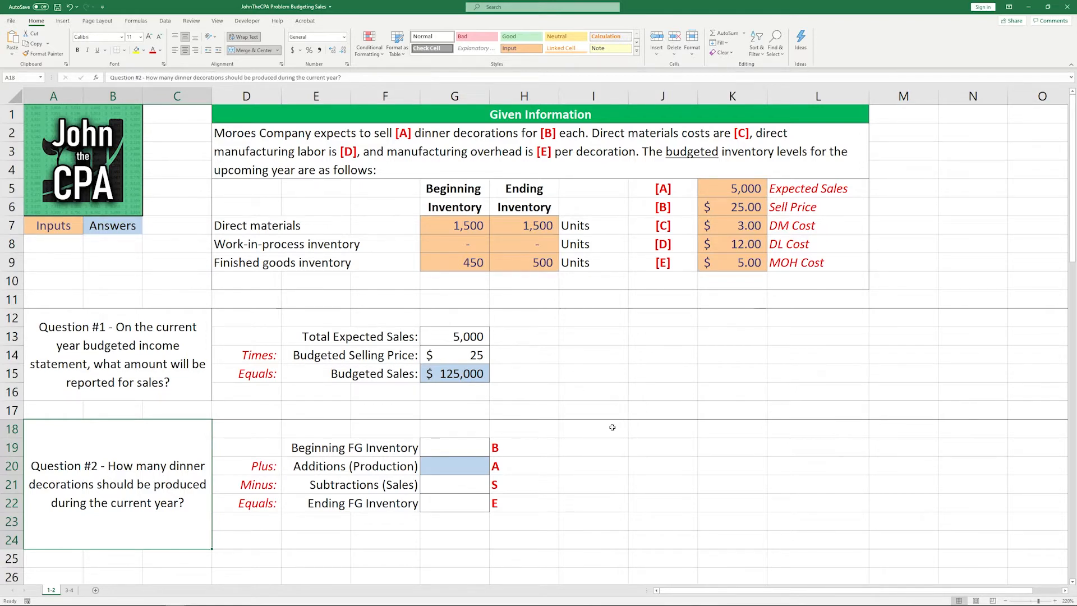
mouse_move(528, 444)
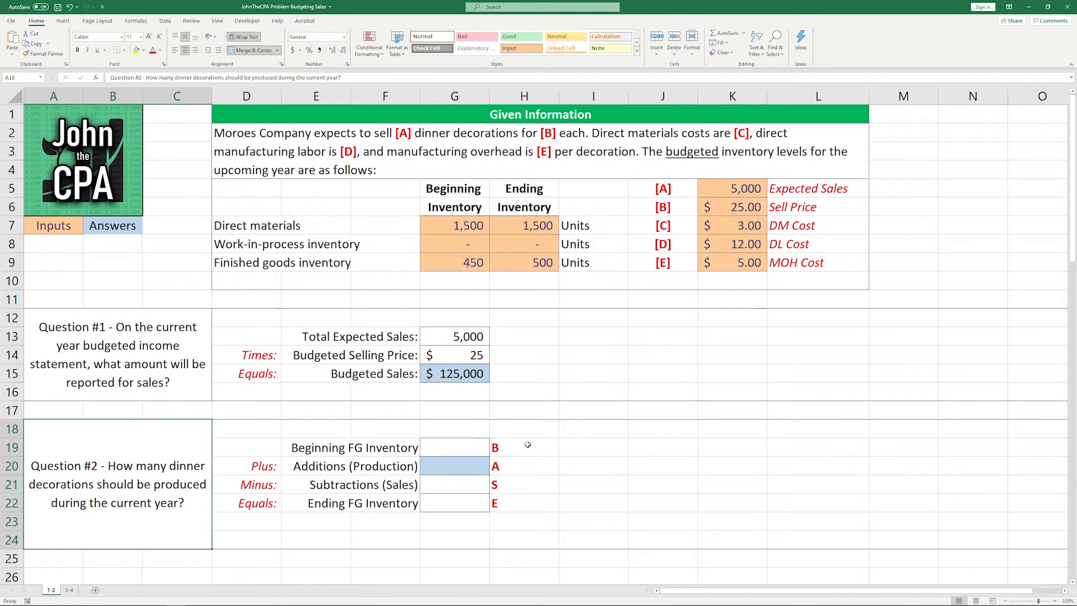
mouse_move(573, 500)
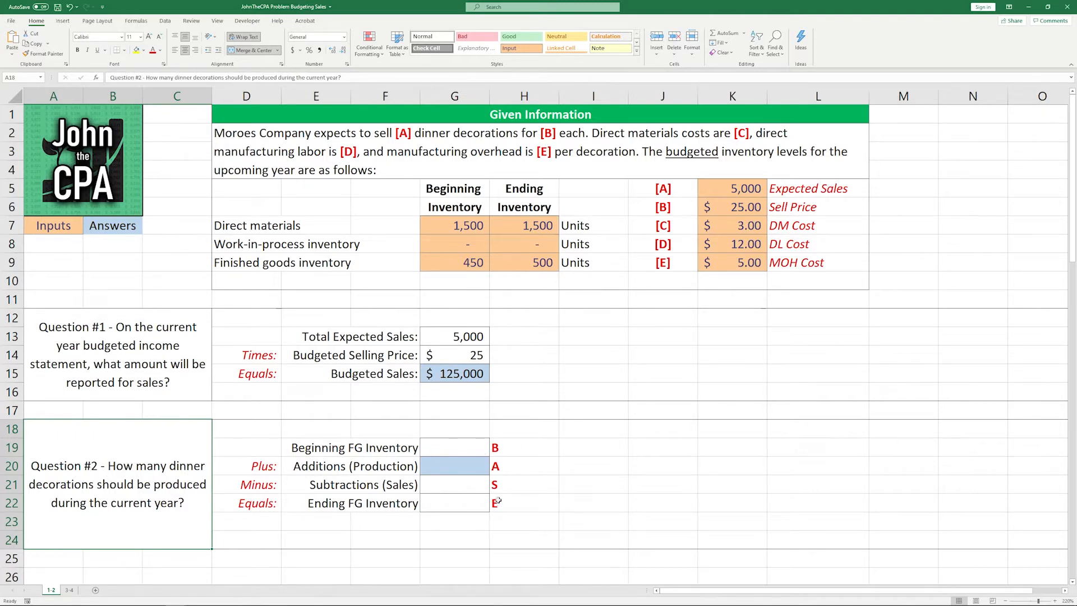
mouse_move(539, 515)
type("=G9")
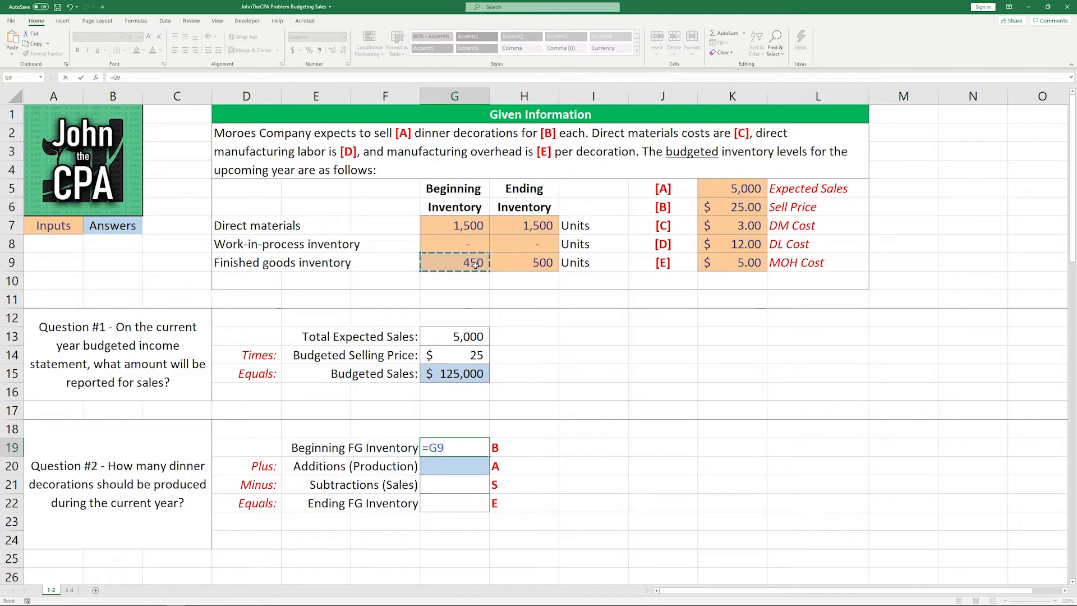
- Enter 450 beginning FG inventory in G19 and negative 5,000 sales in G21
key("Enter")
type("=")
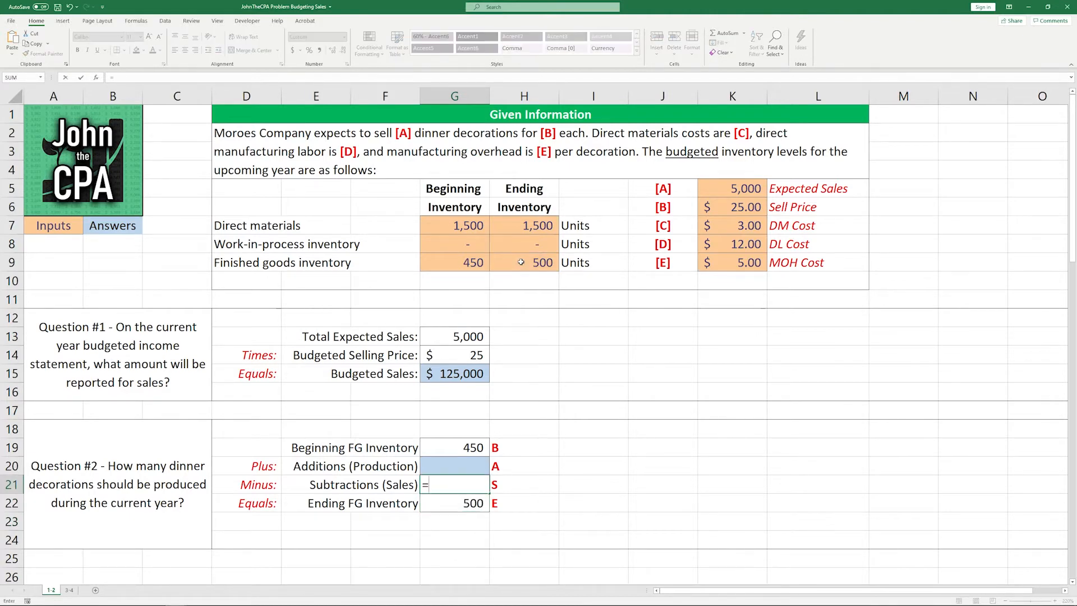
left_click(455, 336)
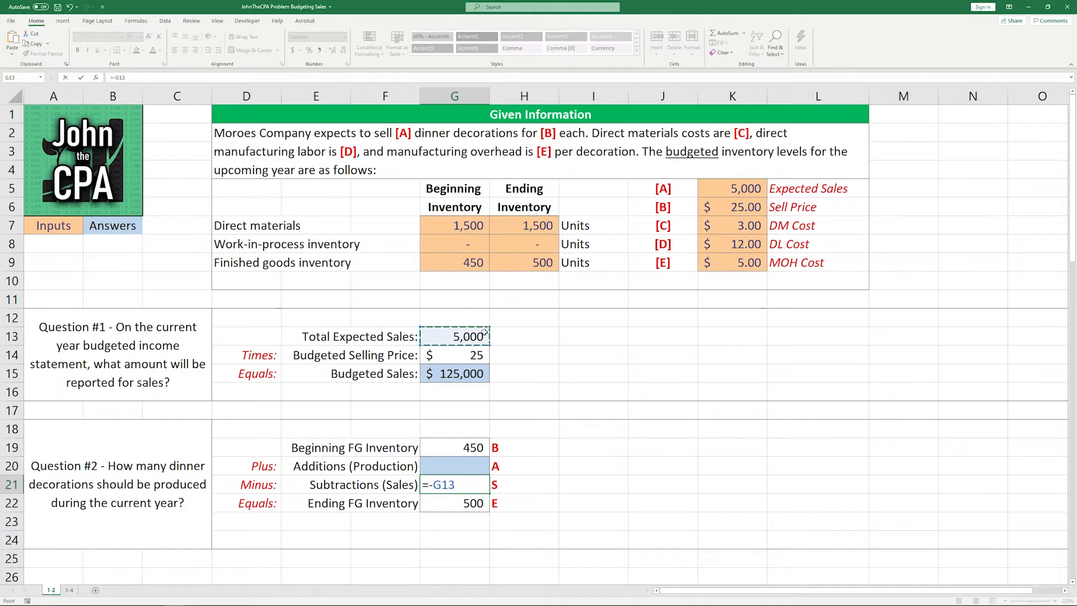
key("Enter")
type("=-")
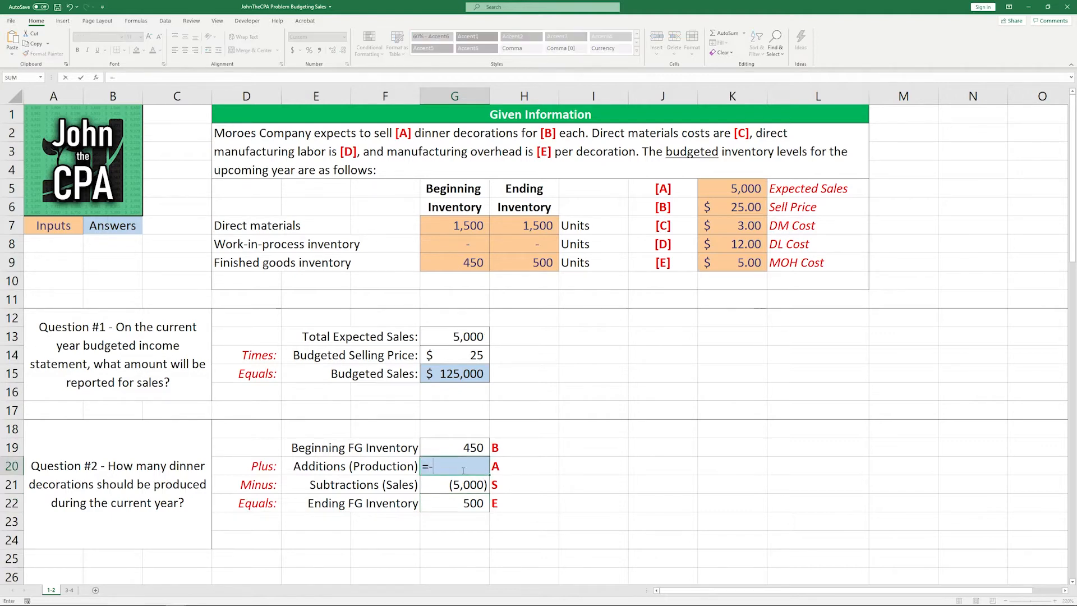
- Compute production in G20 as =-G21+G22-G19, giving 5,050 decorations
left_click(455, 485)
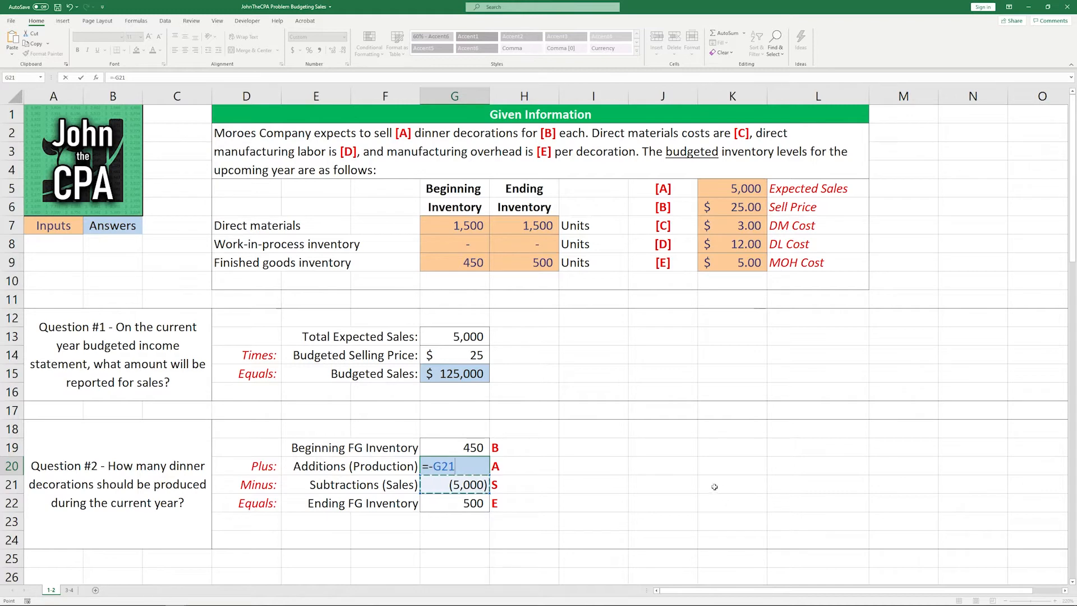
type("+")
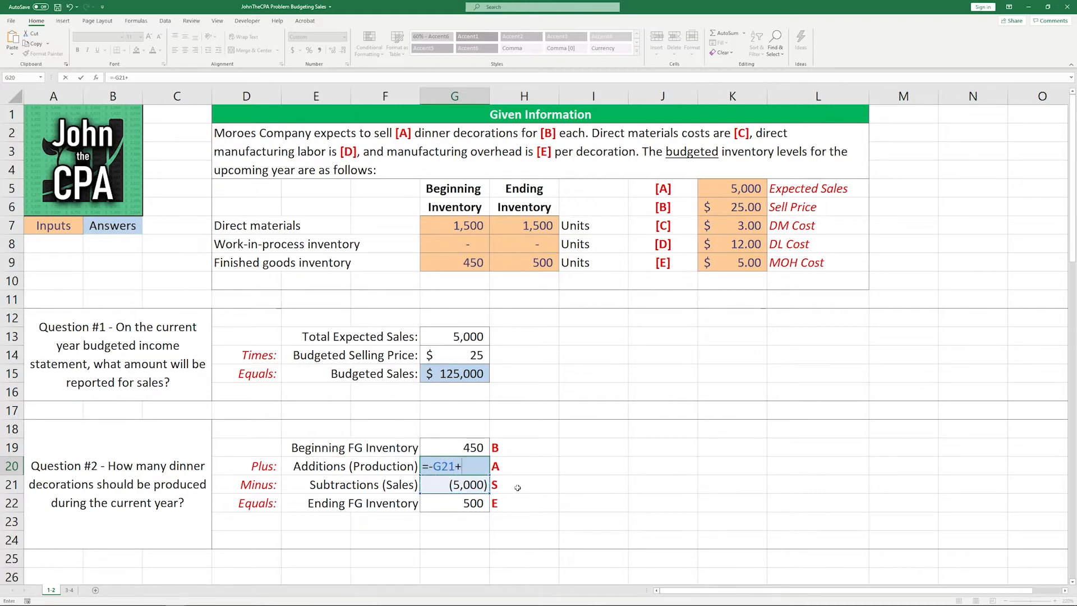
left_click(455, 503)
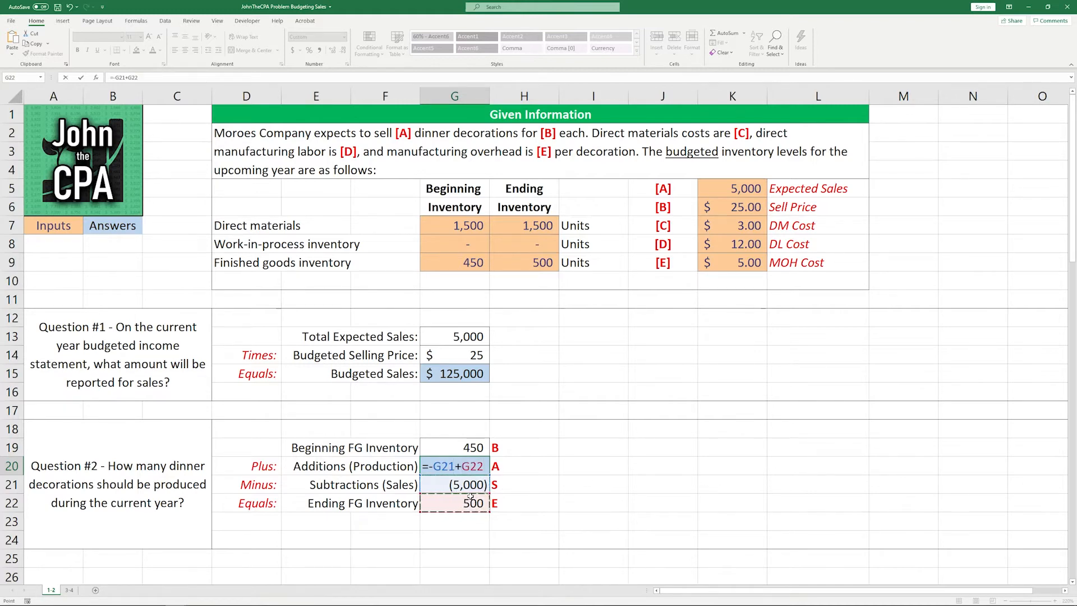
type("-")
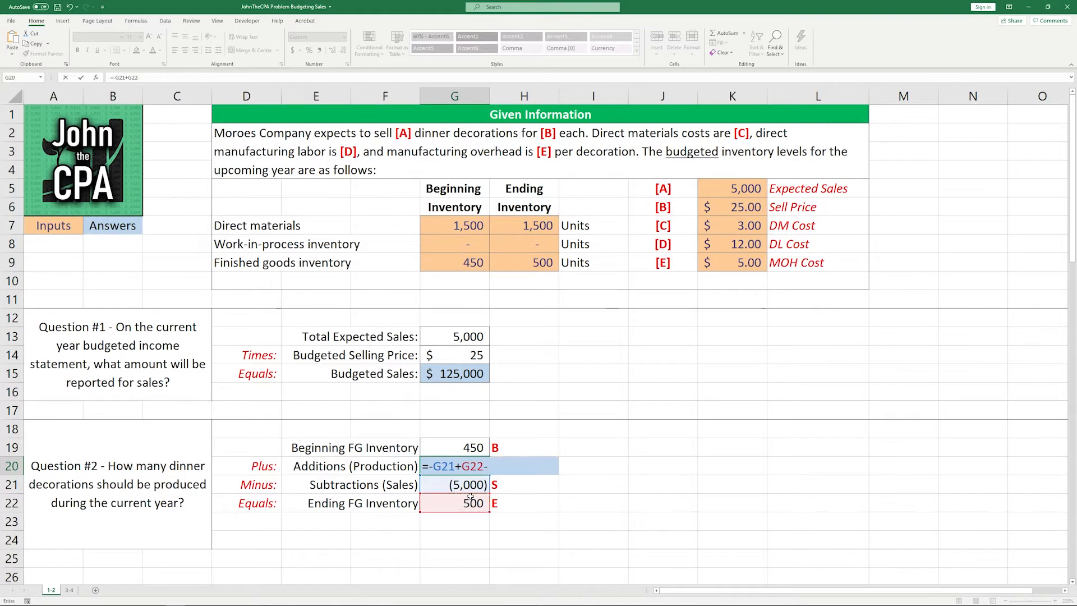
key("enter")
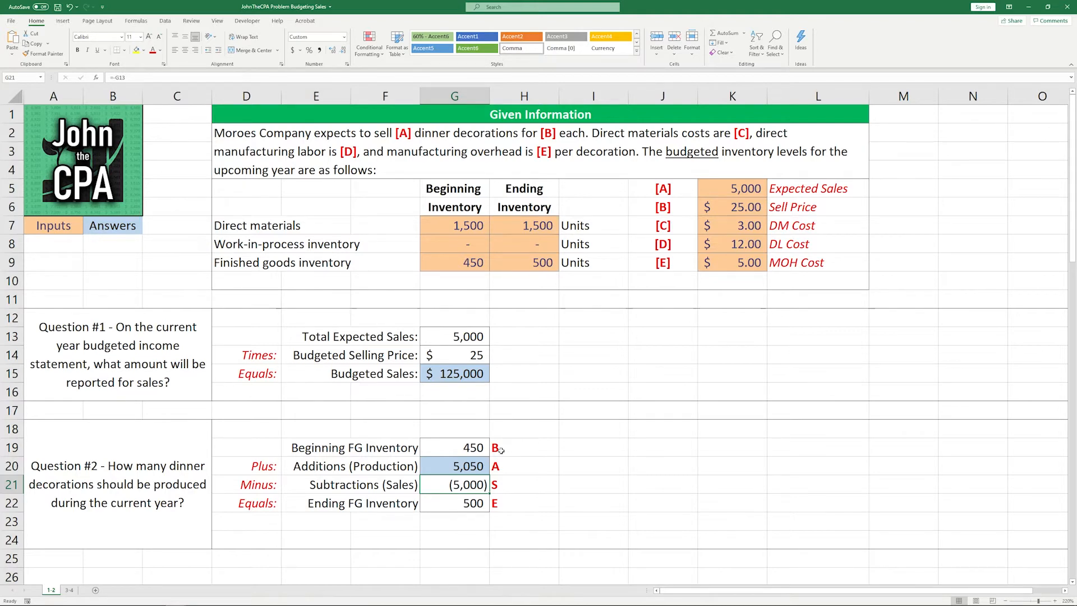
left_click(69, 589)
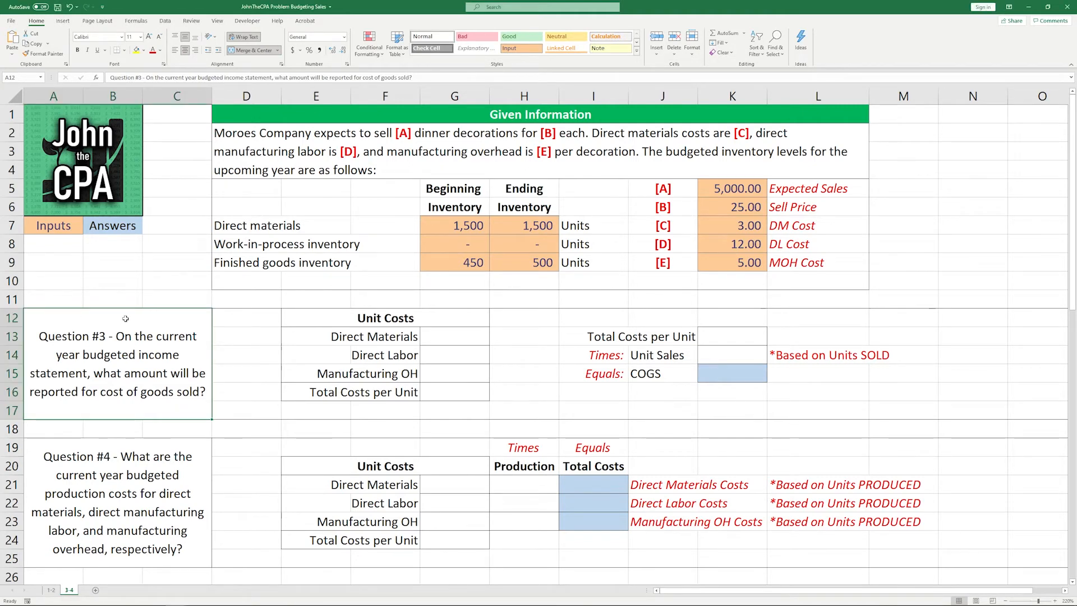
mouse_move(177, 326)
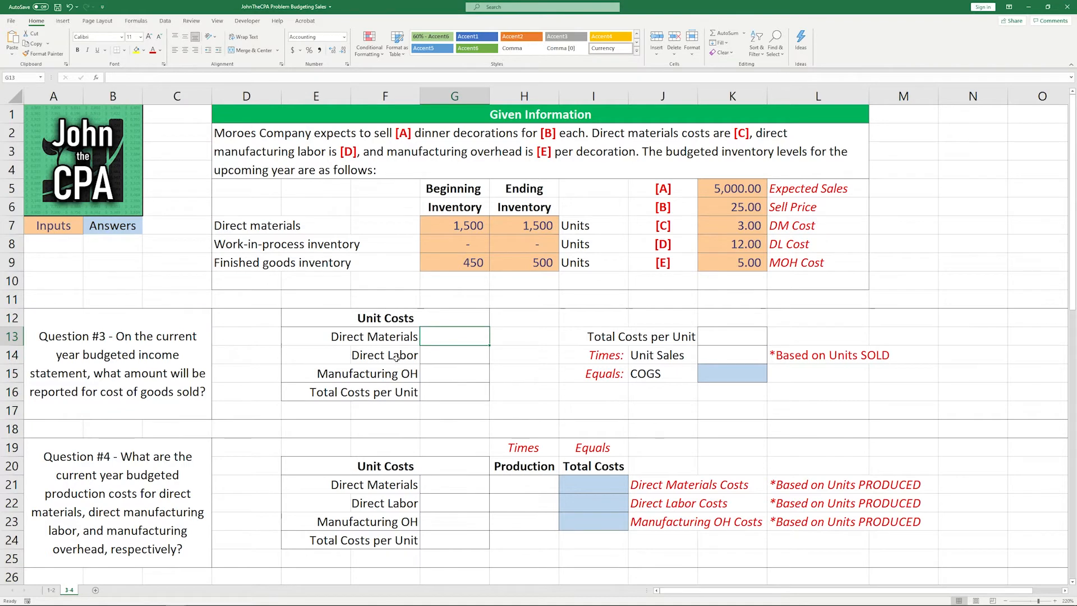
- Link $5.00 overhead unit cost and 5,000 unit sales for $100,000 COGS
type("=")
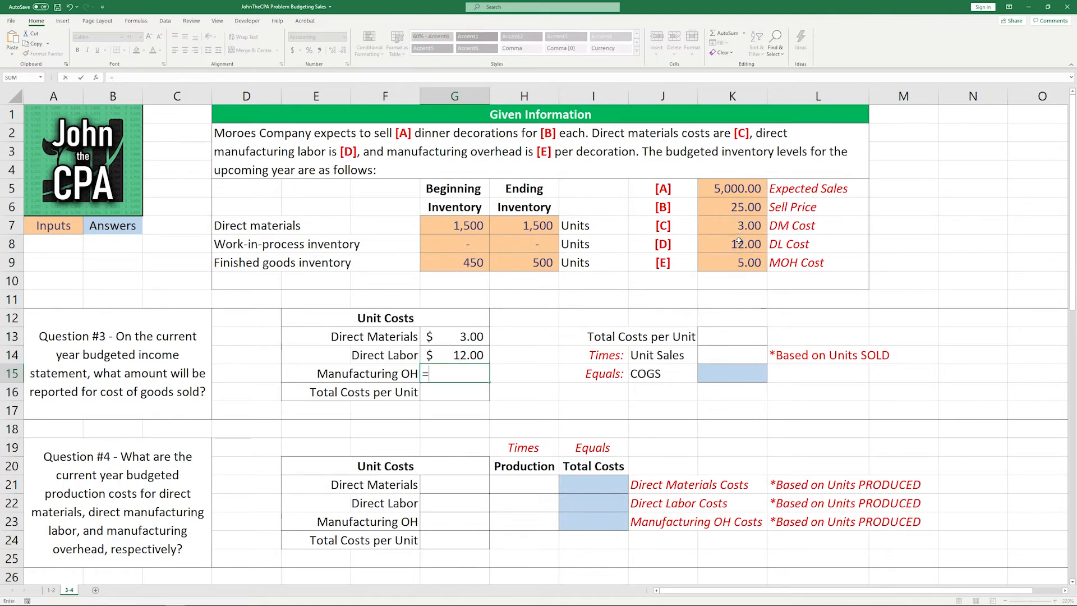
left_click(731, 262)
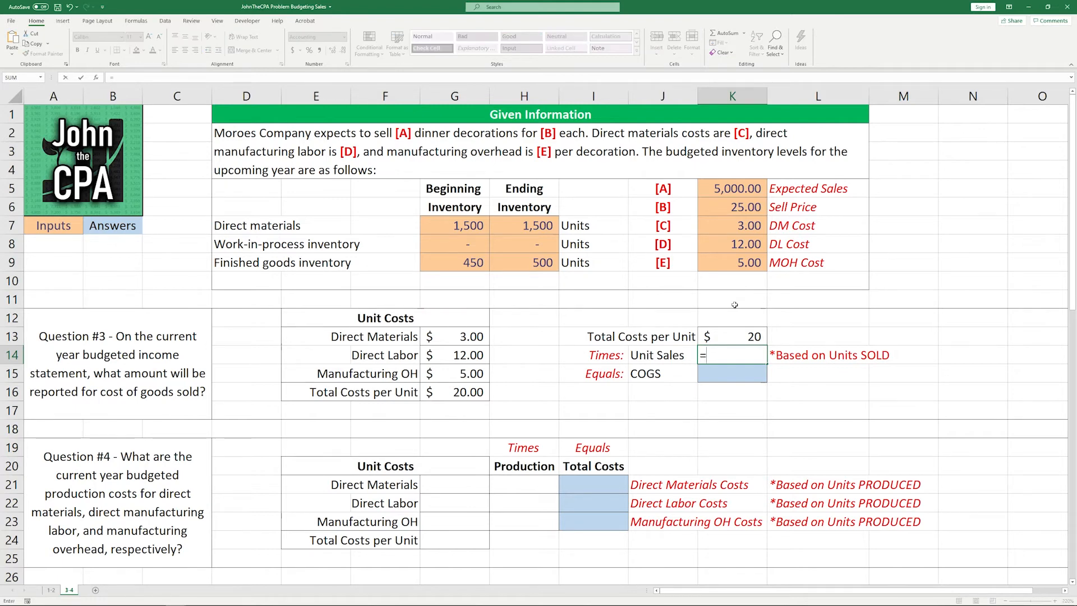
left_click(732, 188)
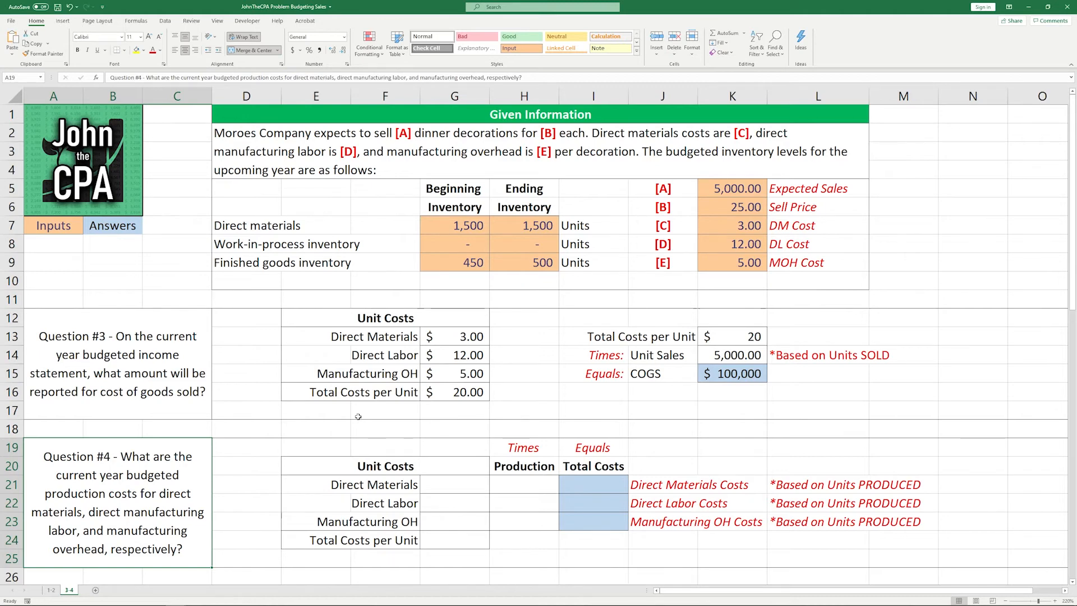
- Reference $3.00, $12.00 and $5.00 unit costs in G21:G23 and total them with =SUM(G21:G23)
left_click(385, 335)
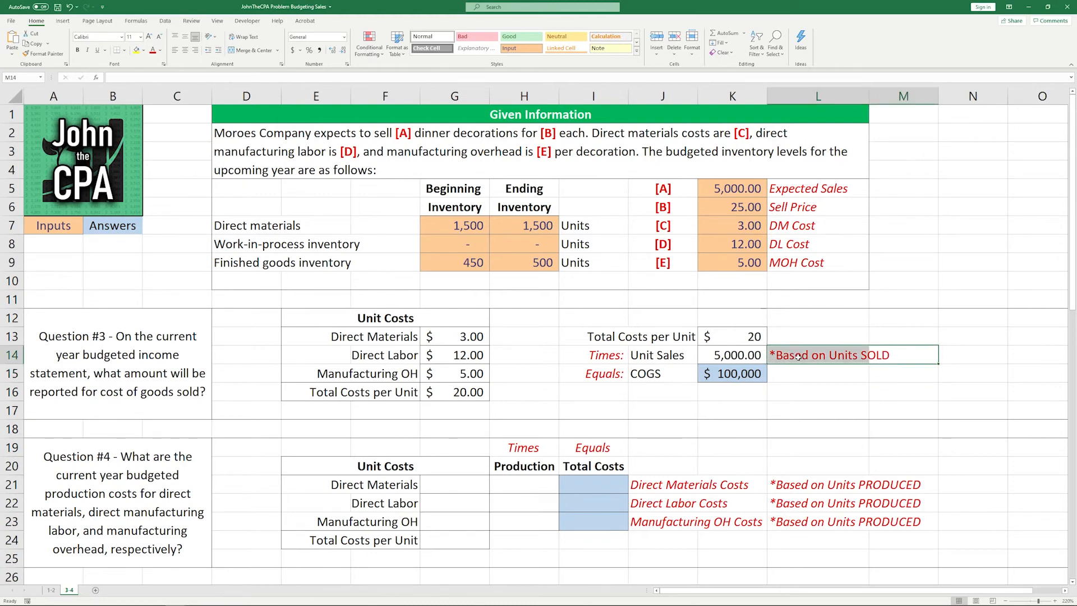
mouse_move(810, 482)
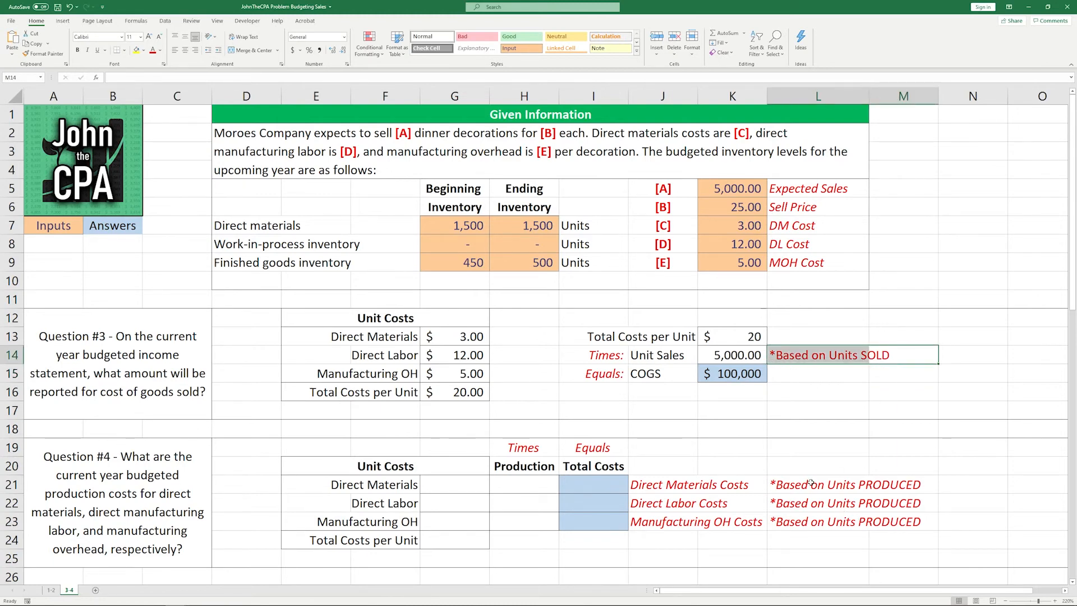
left_click(852, 485)
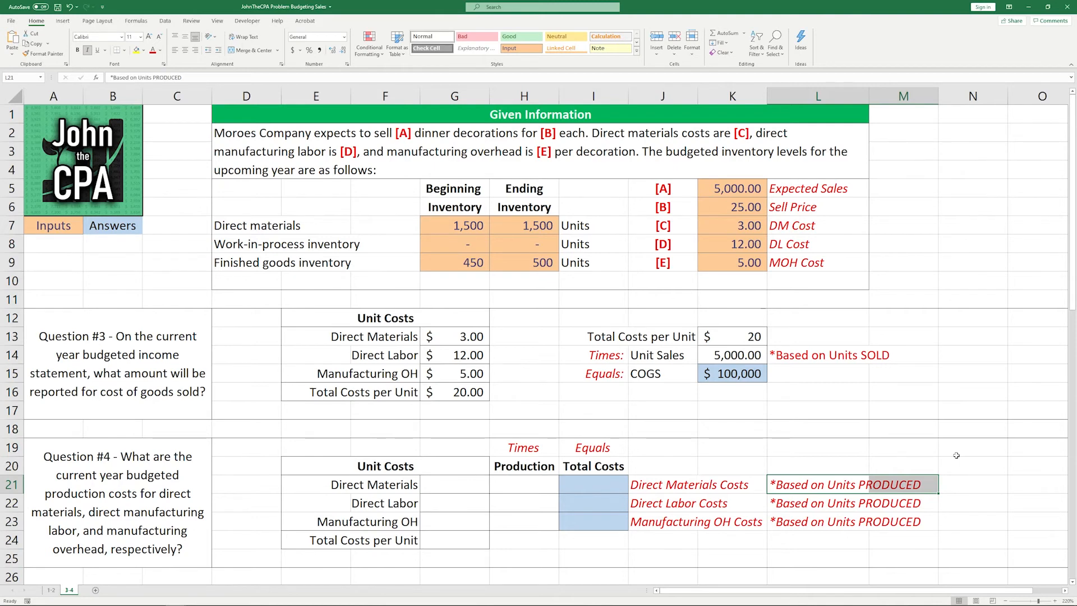
left_click(966, 448)
type("=")
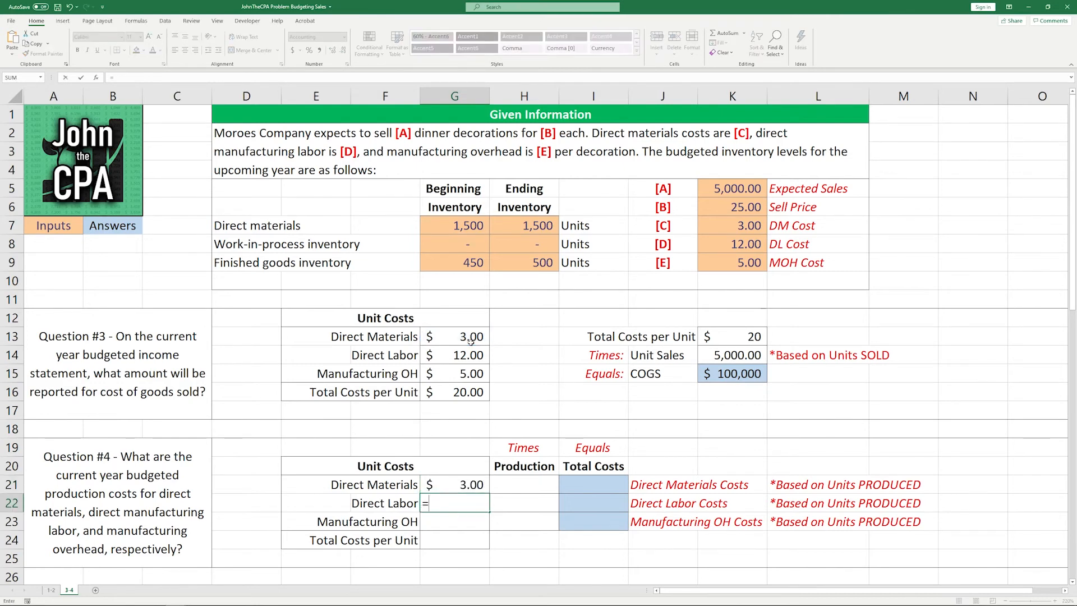
left_click(454, 355)
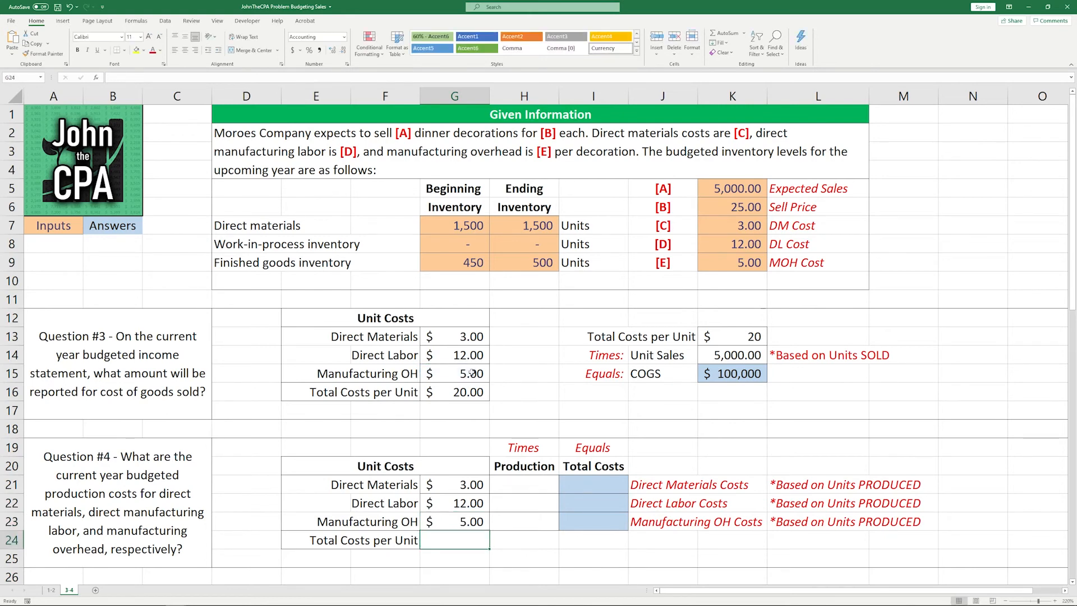
type("=")
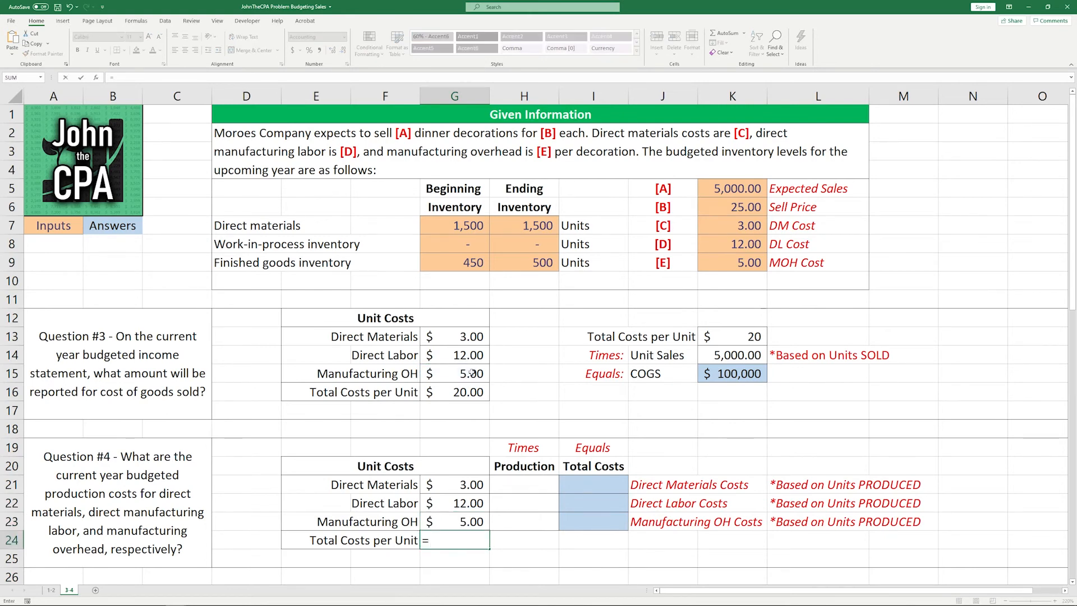
type("=SUM(G21:G23")
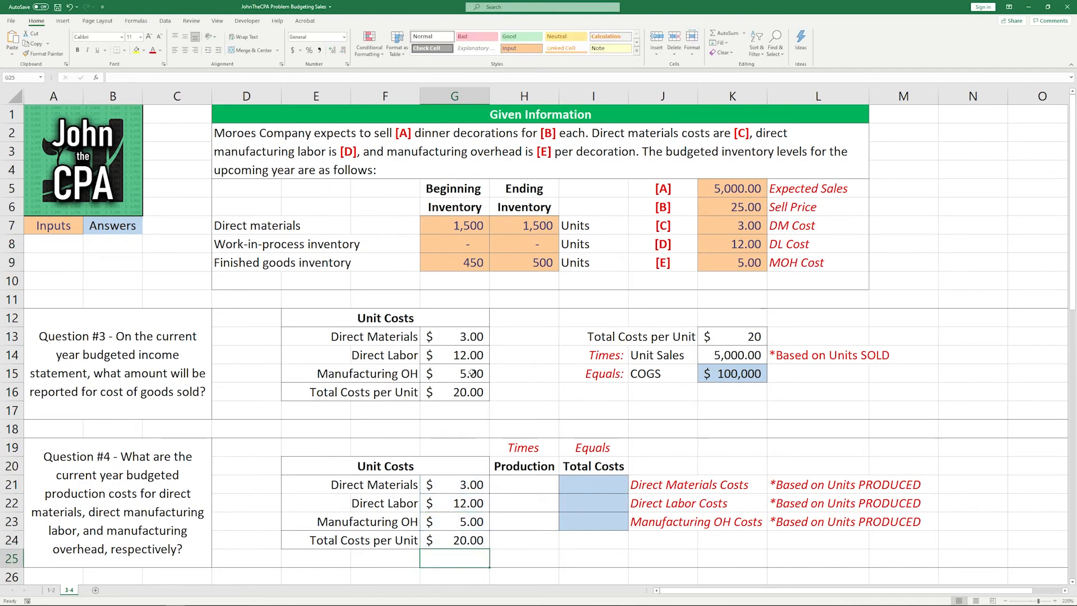
left_click(524, 484)
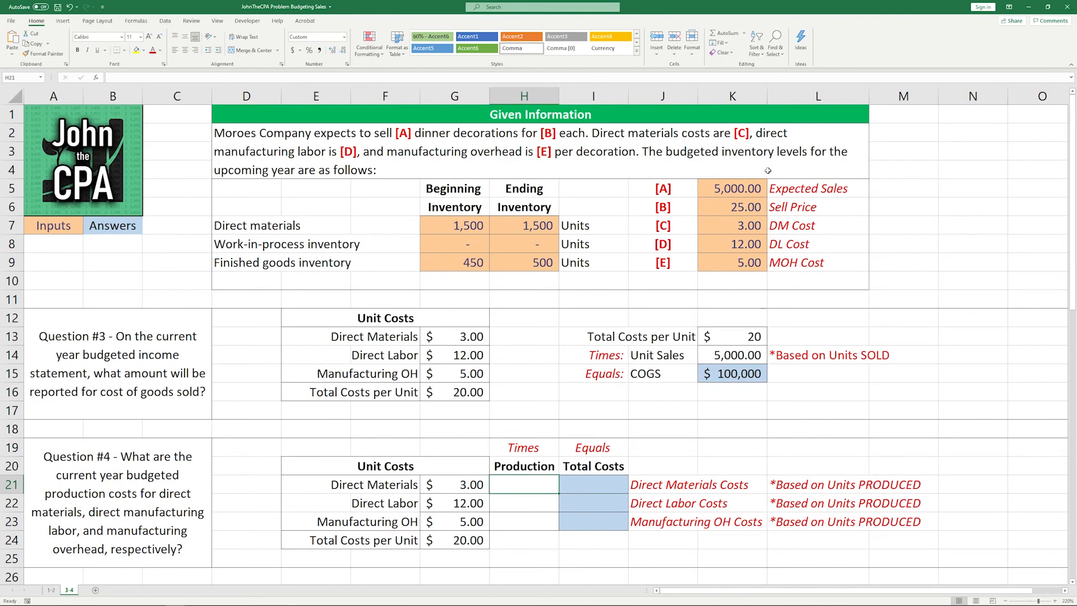
mouse_move(750, 253)
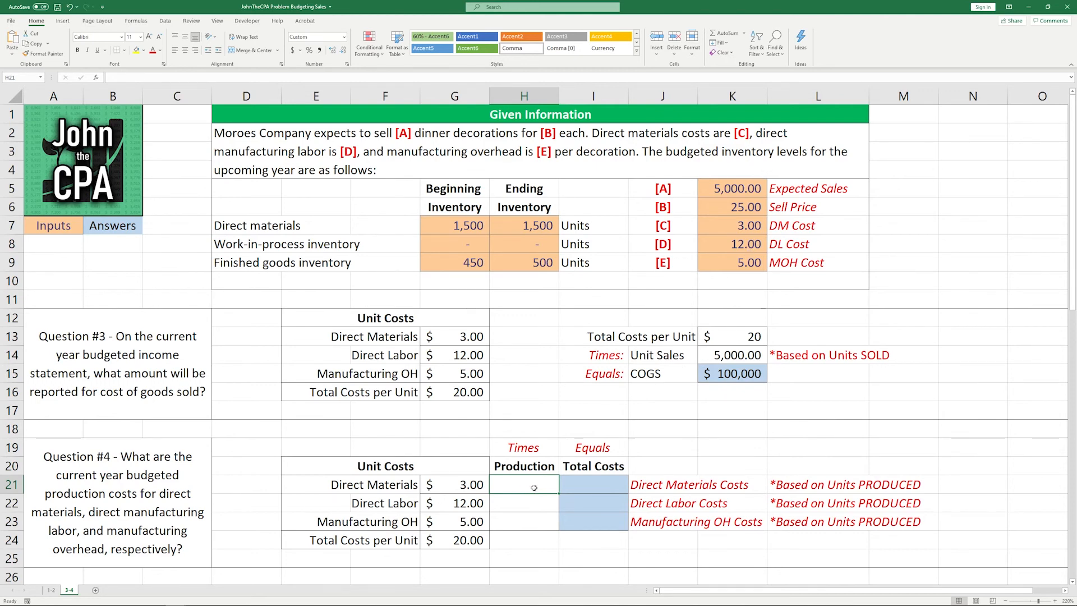
mouse_move(541, 482)
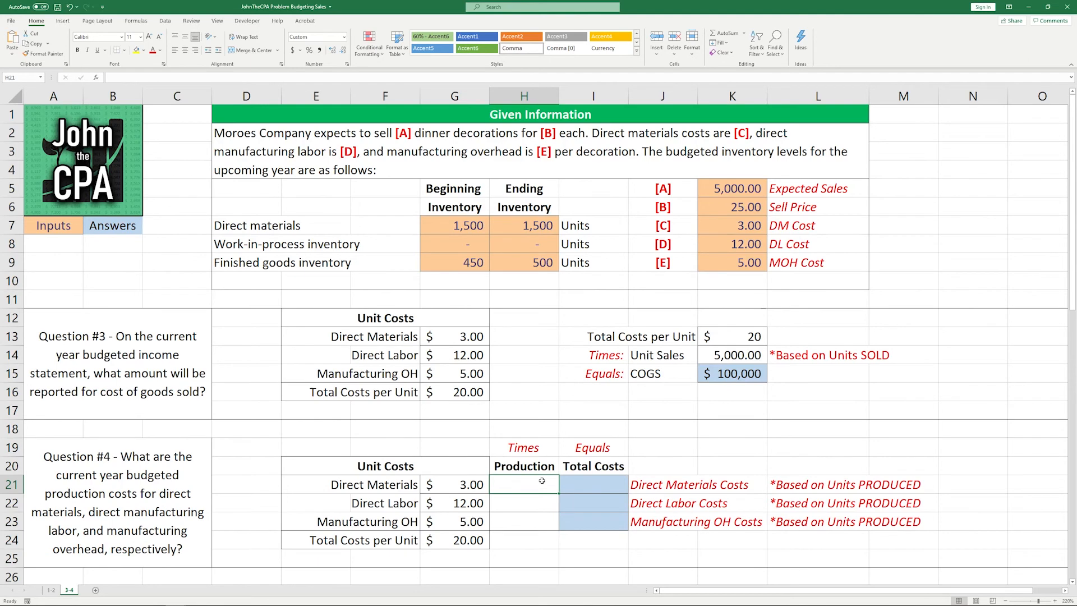
- Fill 5,050 production units in H21:H23 and start =G21*H21 total cost formulas
type("=")
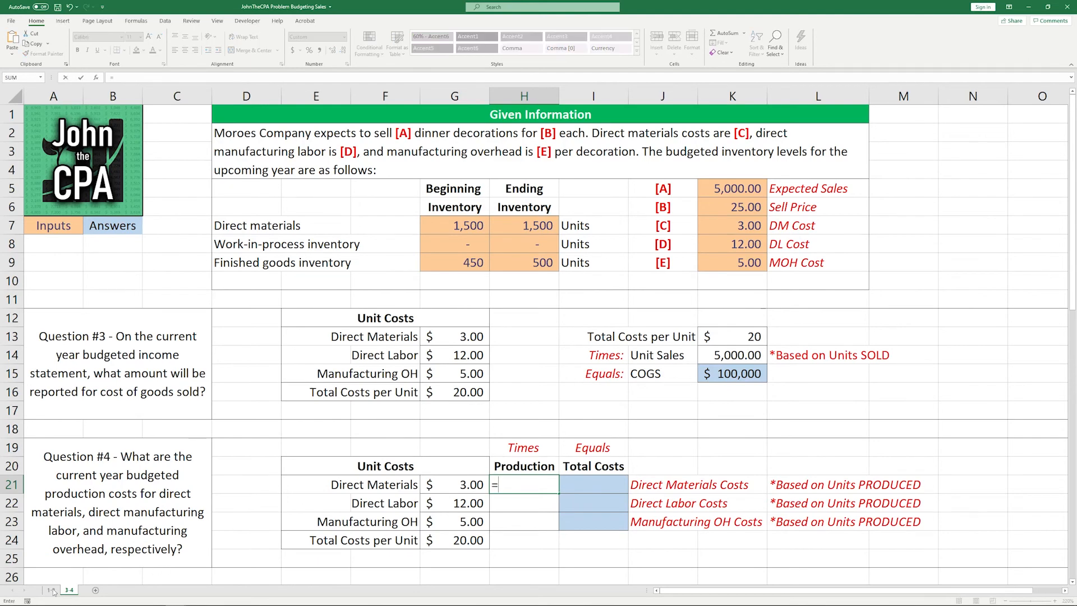
left_click(50, 589)
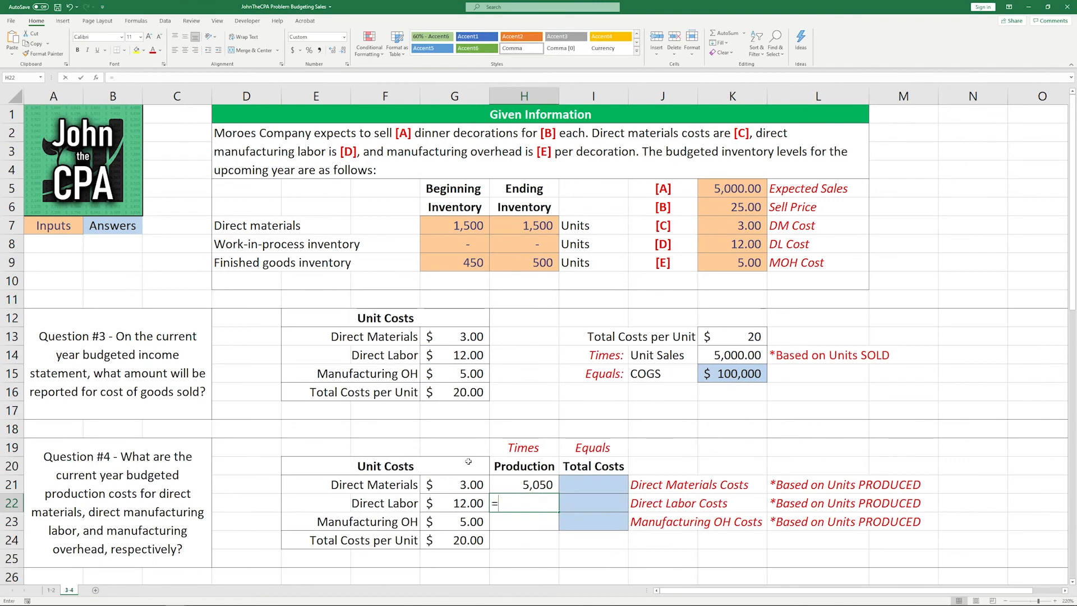
key("Enter")
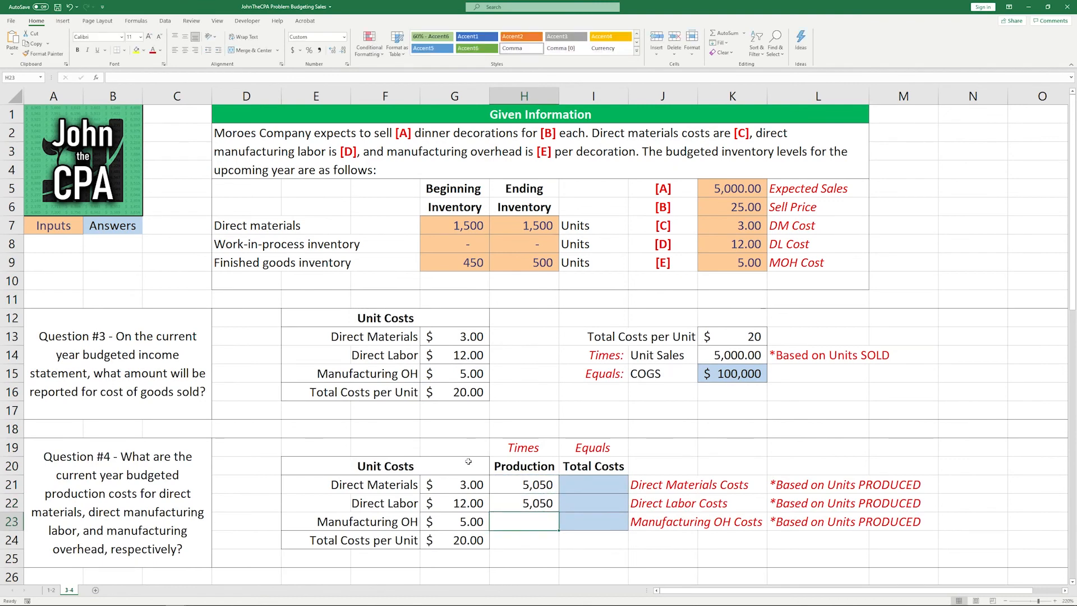
type("5050")
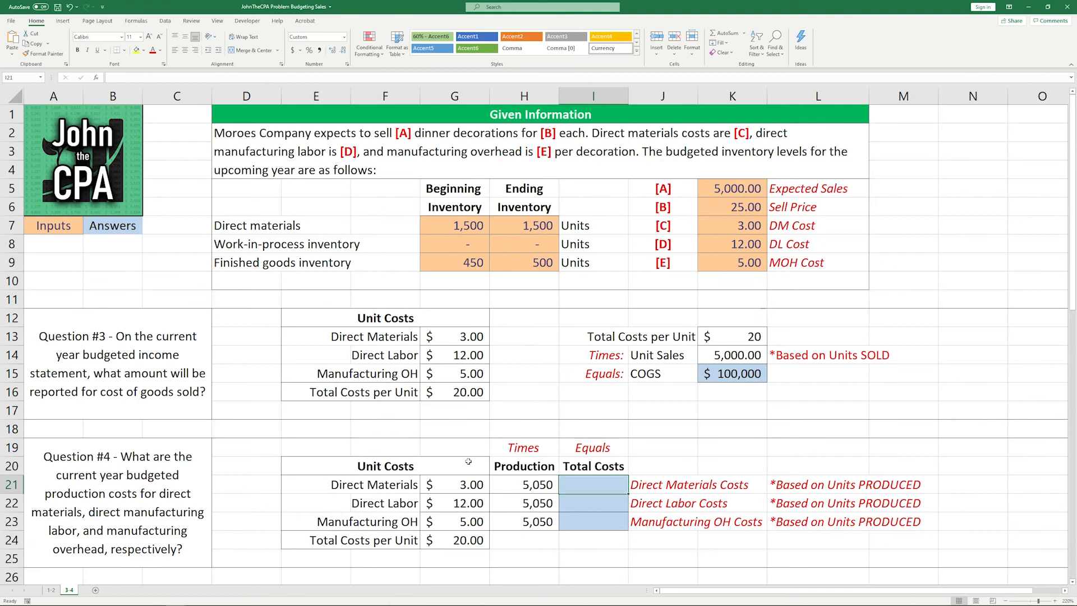
type("=G21*")
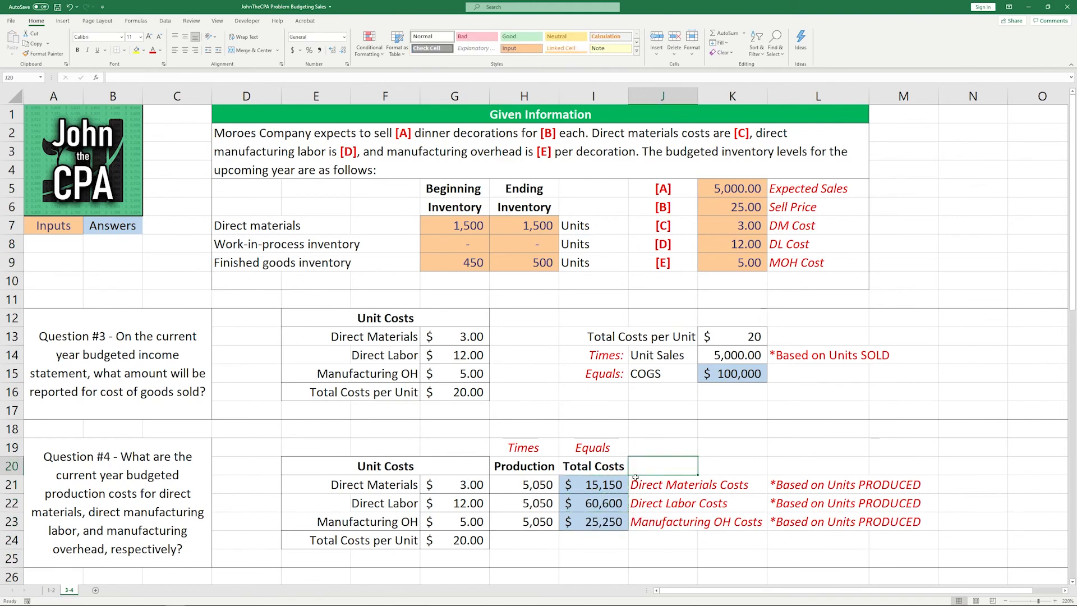
mouse_move(562, 459)
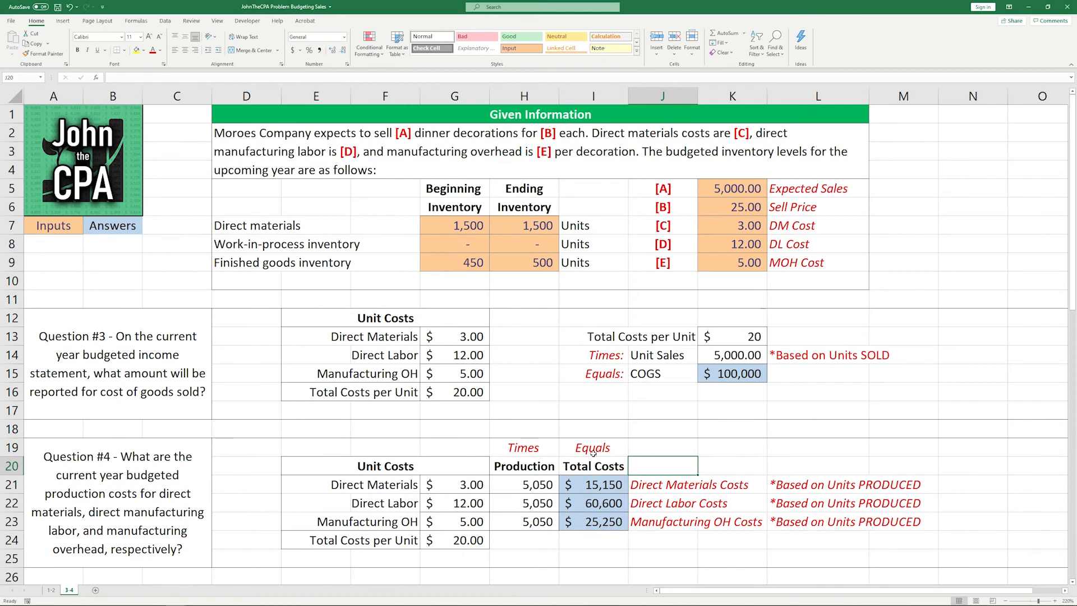
mouse_move(687, 440)
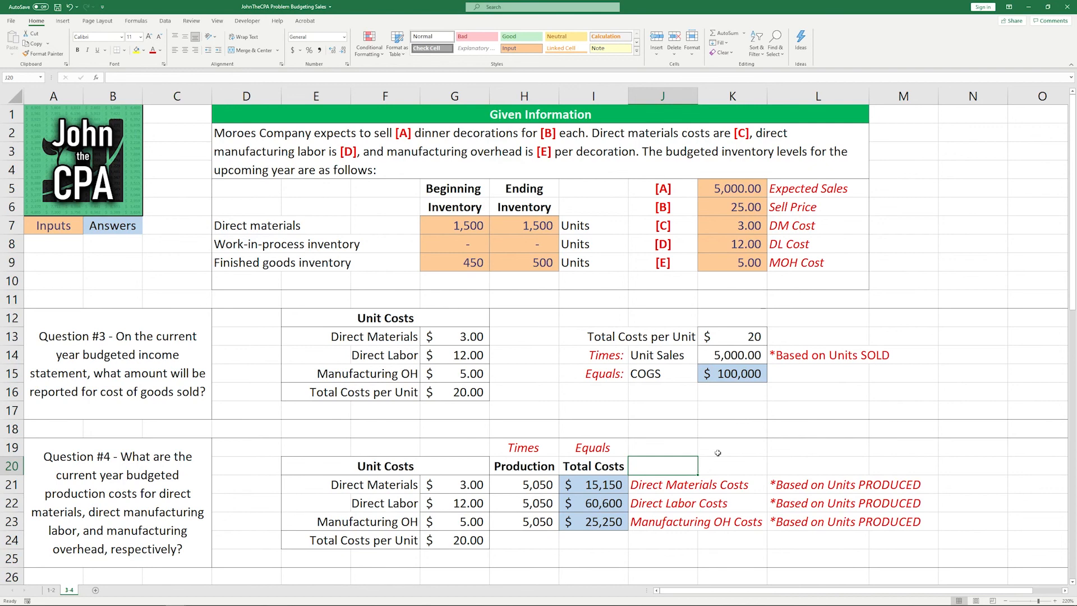
mouse_move(713, 464)
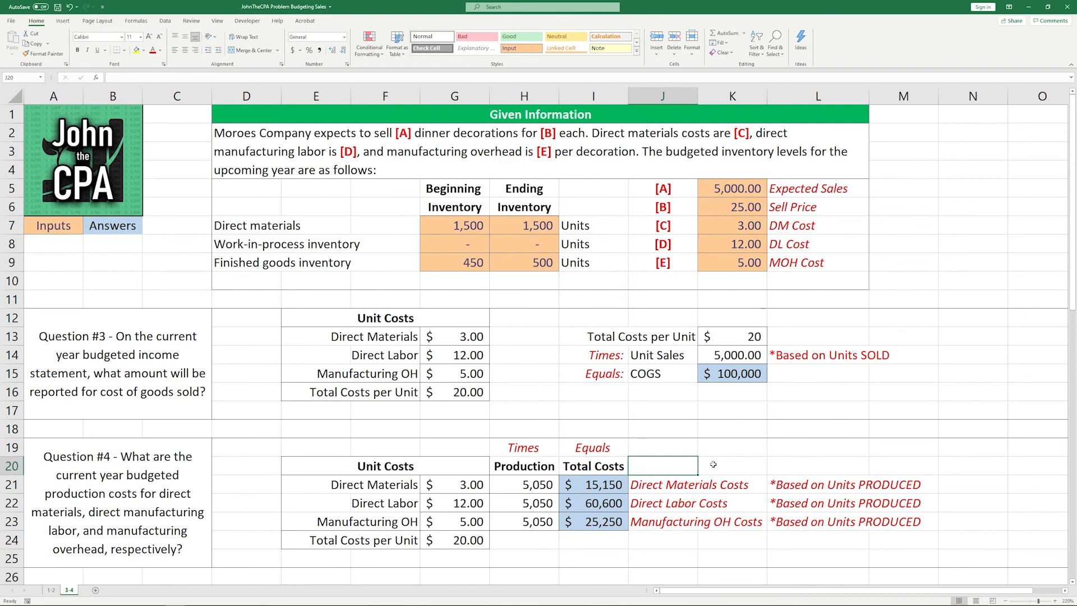